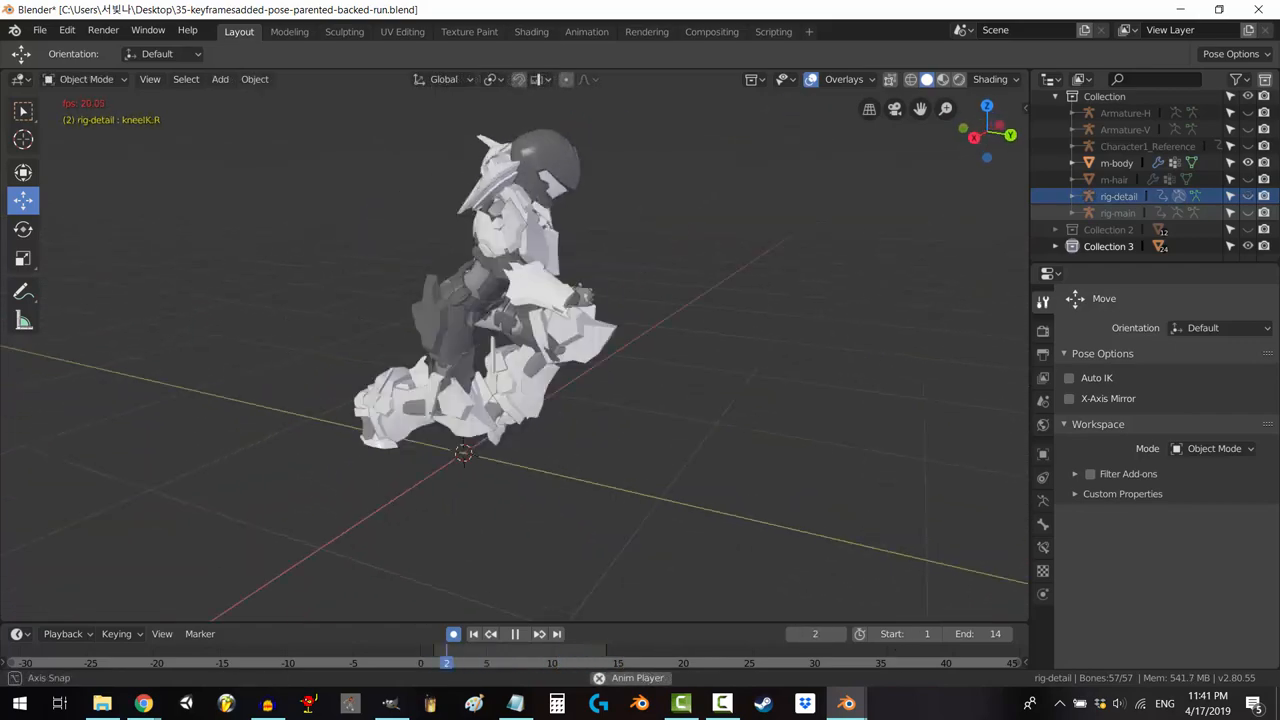
# Switch from Layout to the Animation workspace, showing the posed rig and its Dope Sheet keyframes
pyautogui.click(586, 31)
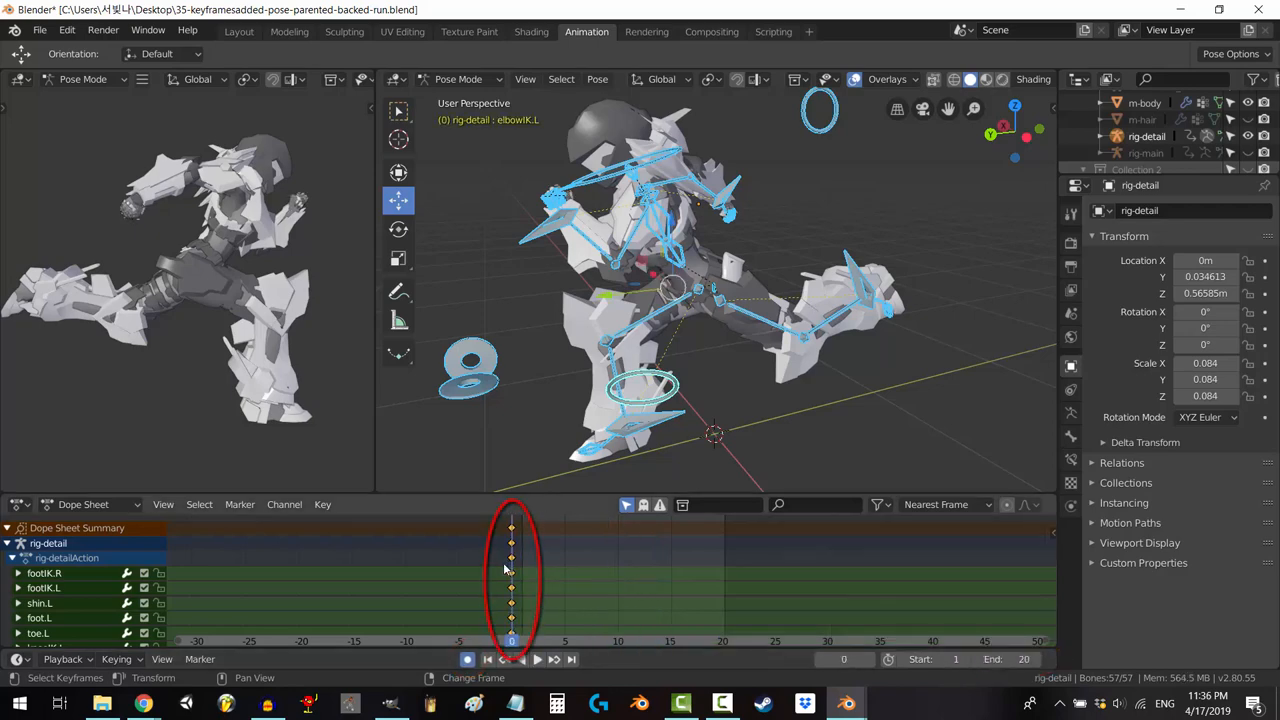
# Key LocRotScale at frame 0, paste that pose at frame 20, and key a frame-10 pose
pyautogui.press('i')
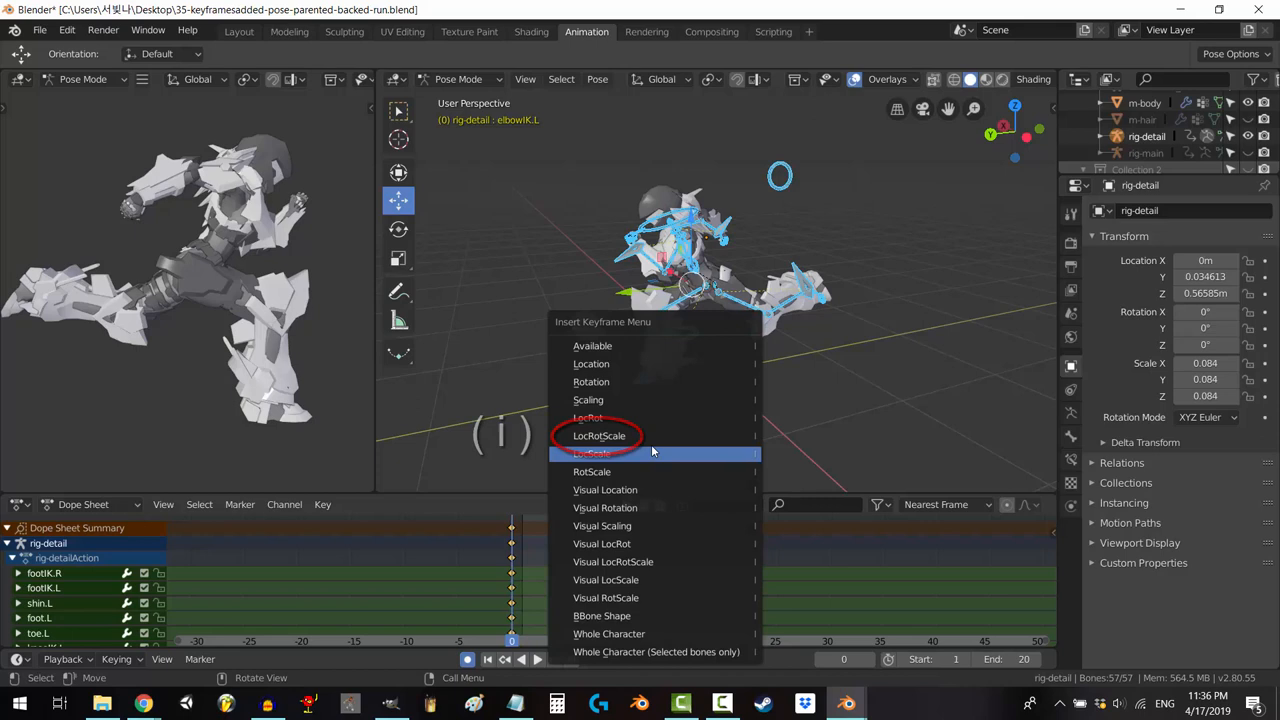
pyautogui.click(599, 435)
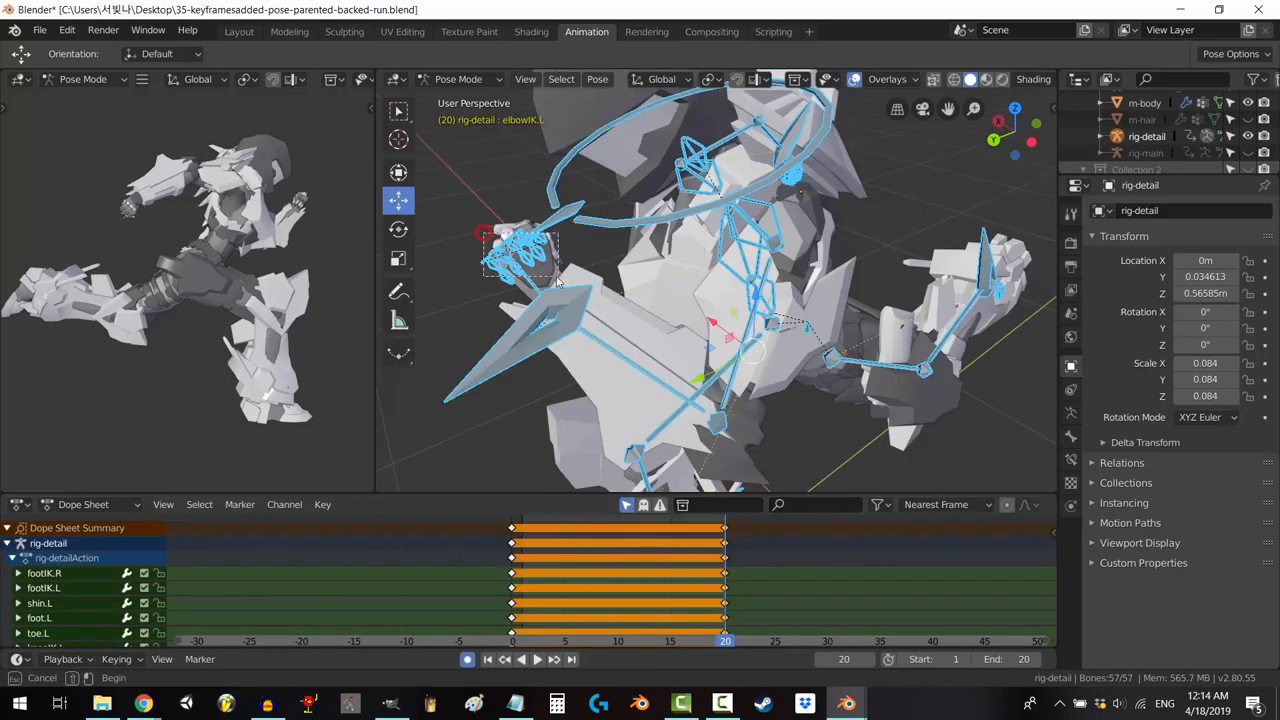
pyautogui.press('ctrl+c')
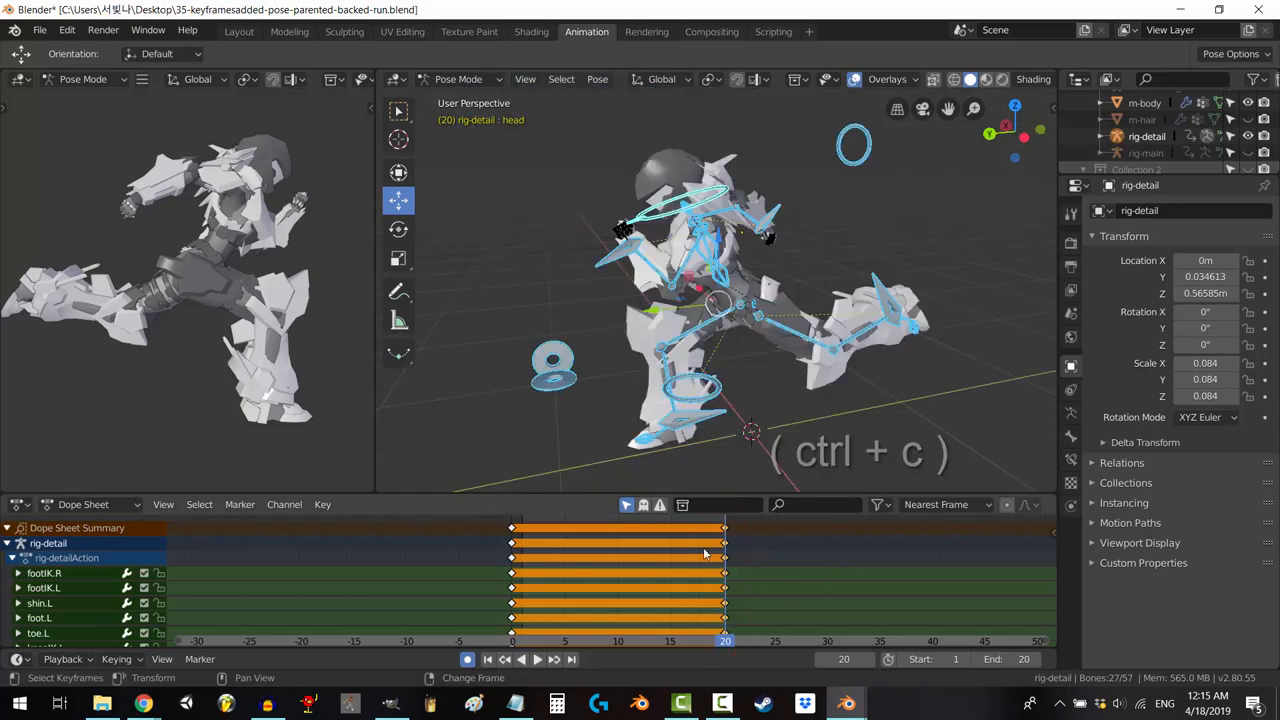
pyautogui.press('shift+ctrl+v')
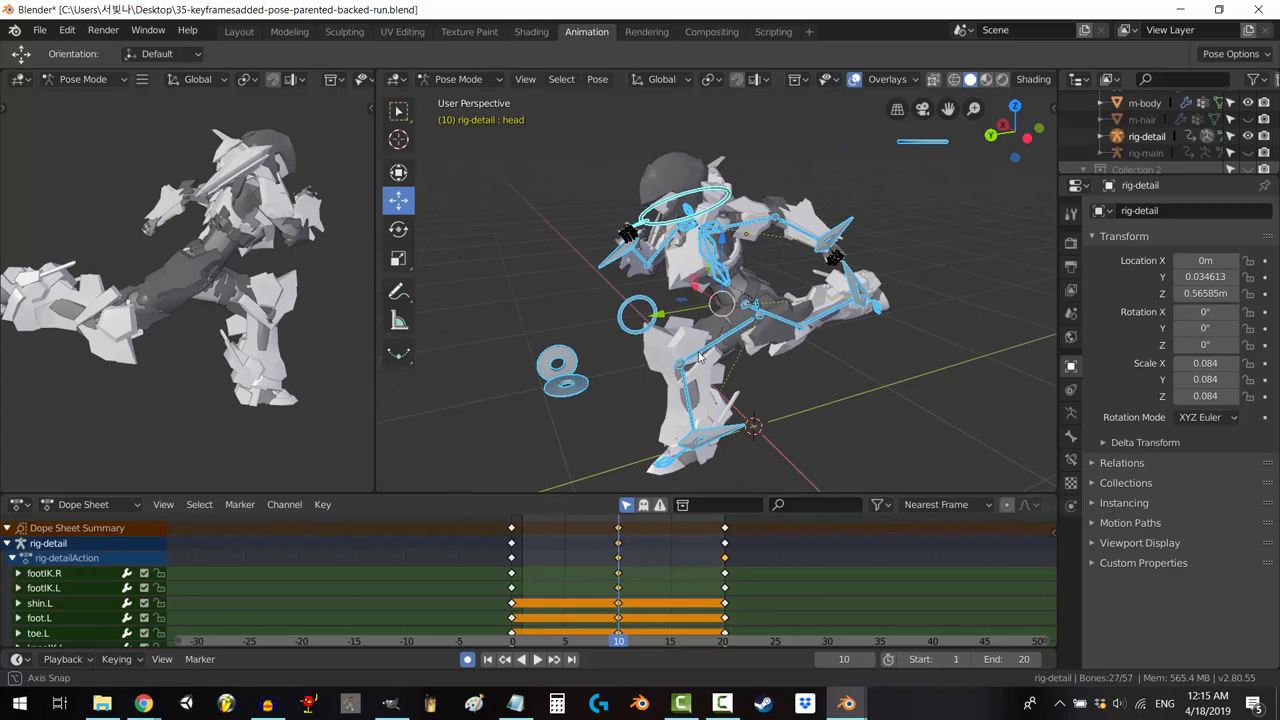
pyautogui.press('i')
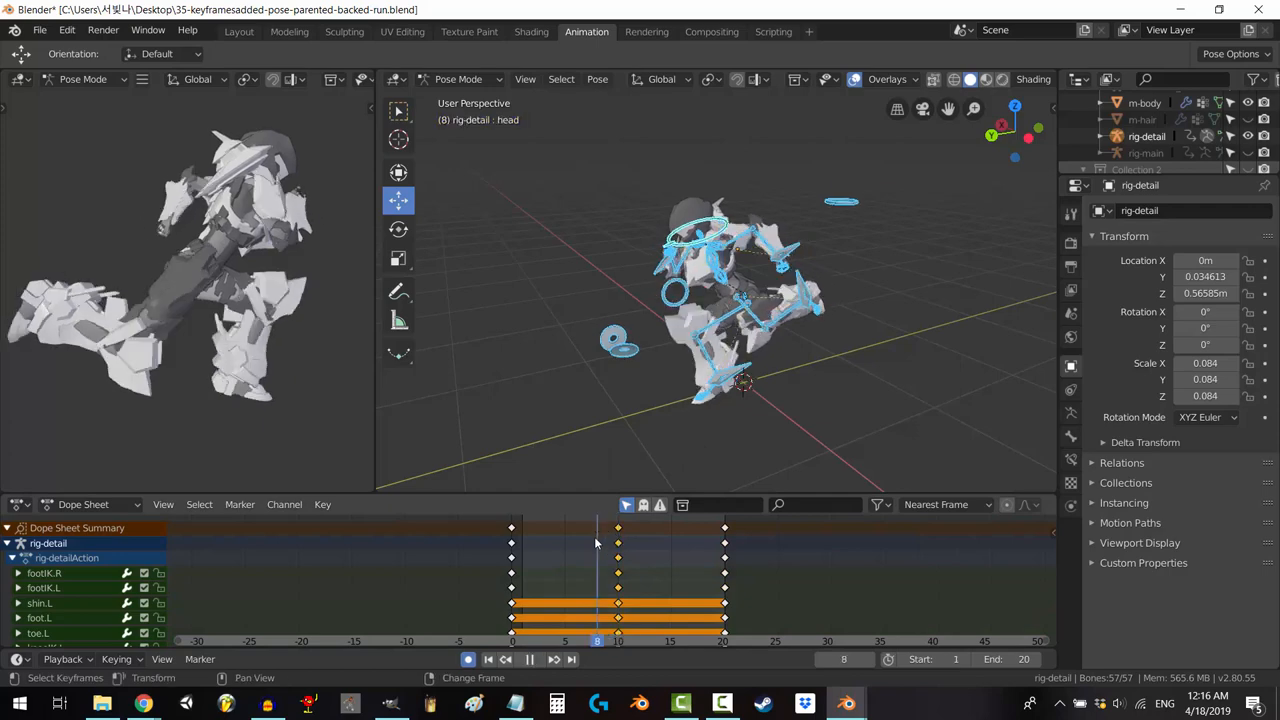
# Select the armIK.R control and add in-between poses between frames 0 and 10, including frame 8
pyautogui.press('ctrl+v')
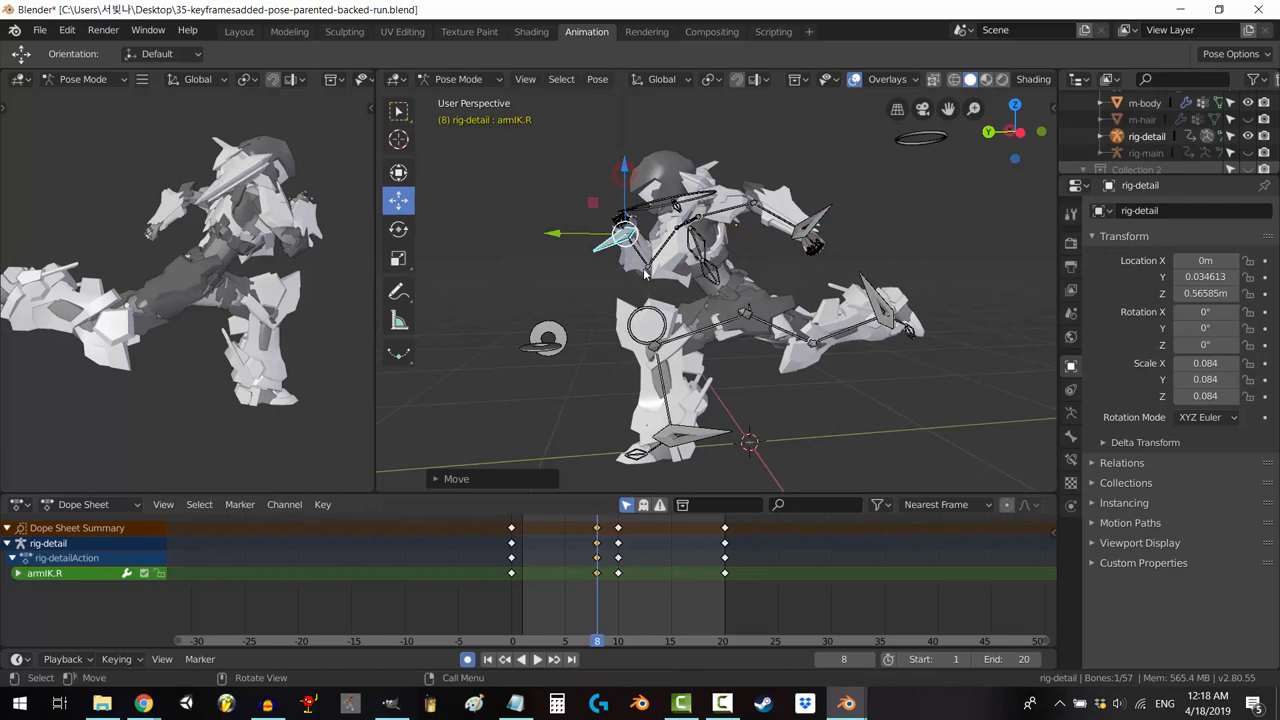
pyautogui.click(665, 435)
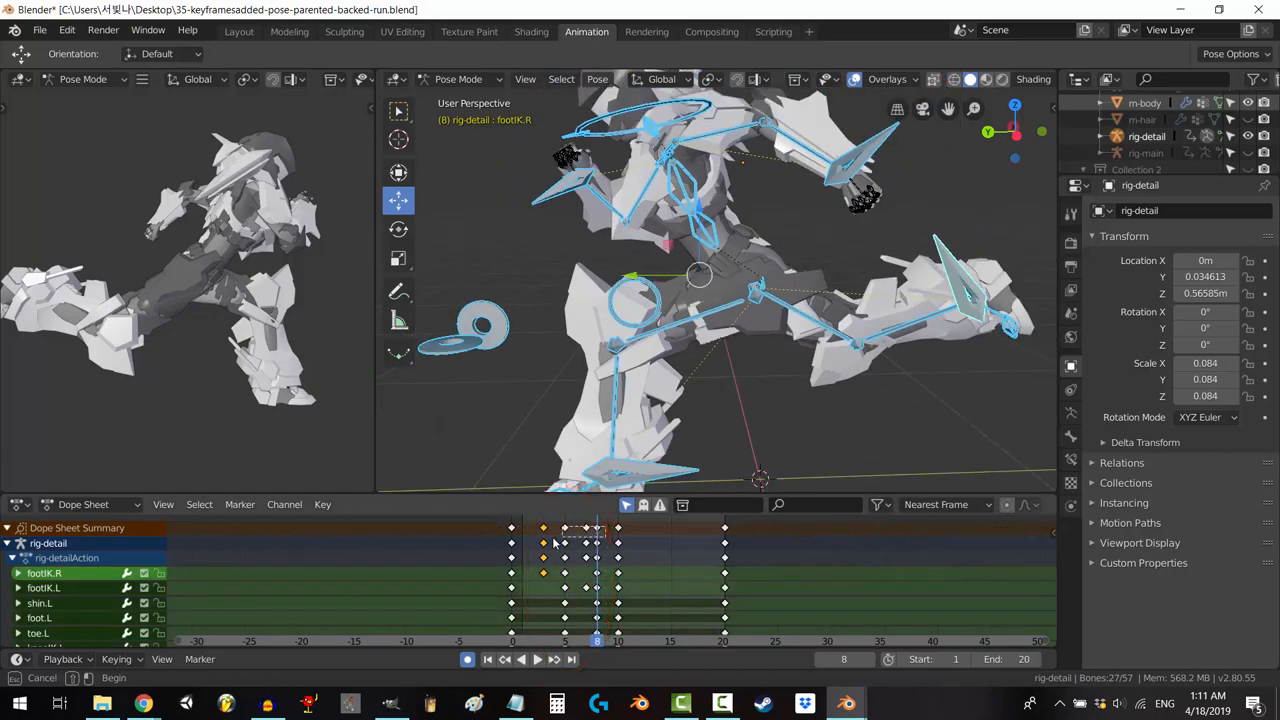
# Key the remaining foot poses, squeeze the keyframes to end at frame 14, and play the loop
pyautogui.press('ctrl+c')
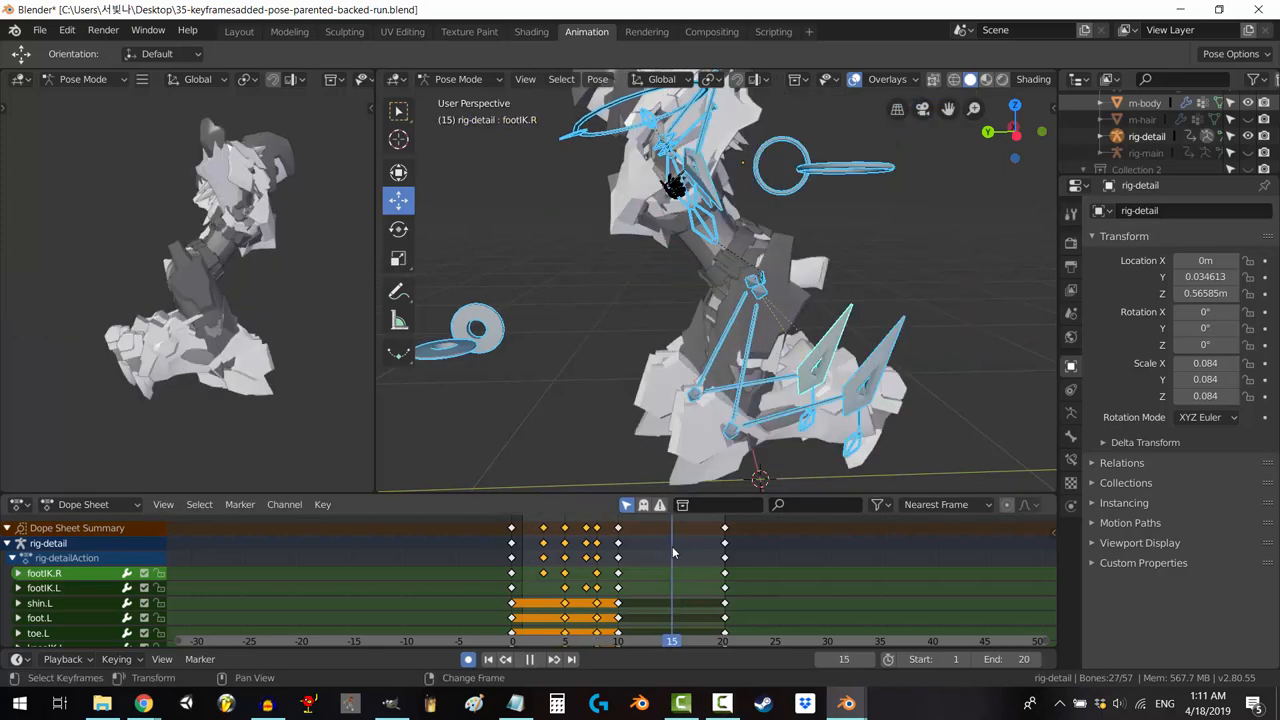
pyautogui.press('shift+ctrl+v')
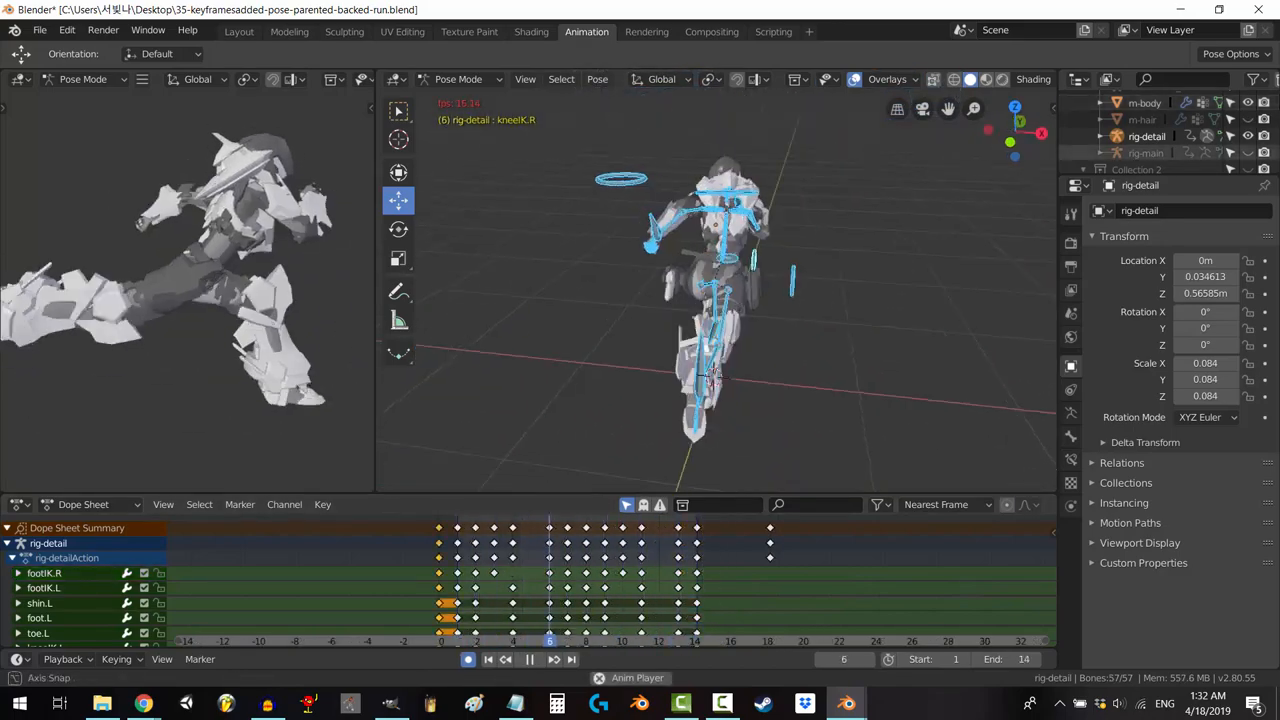
pyautogui.click(553, 659)
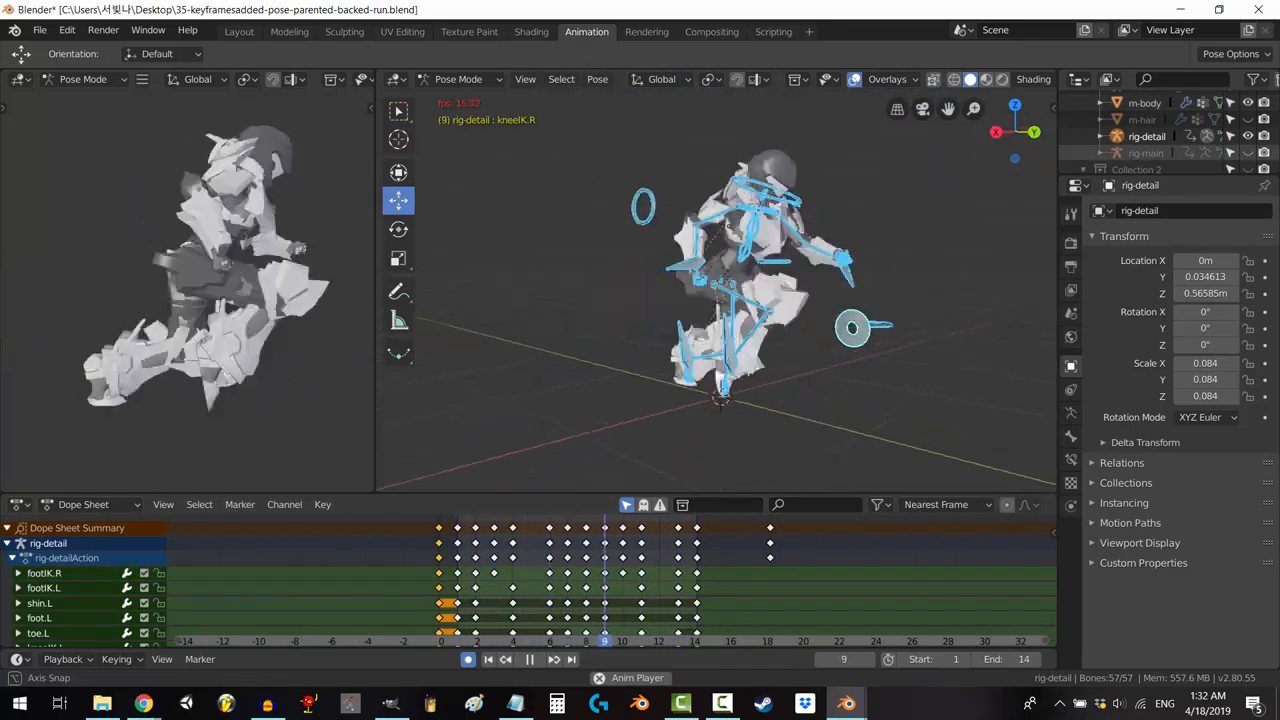